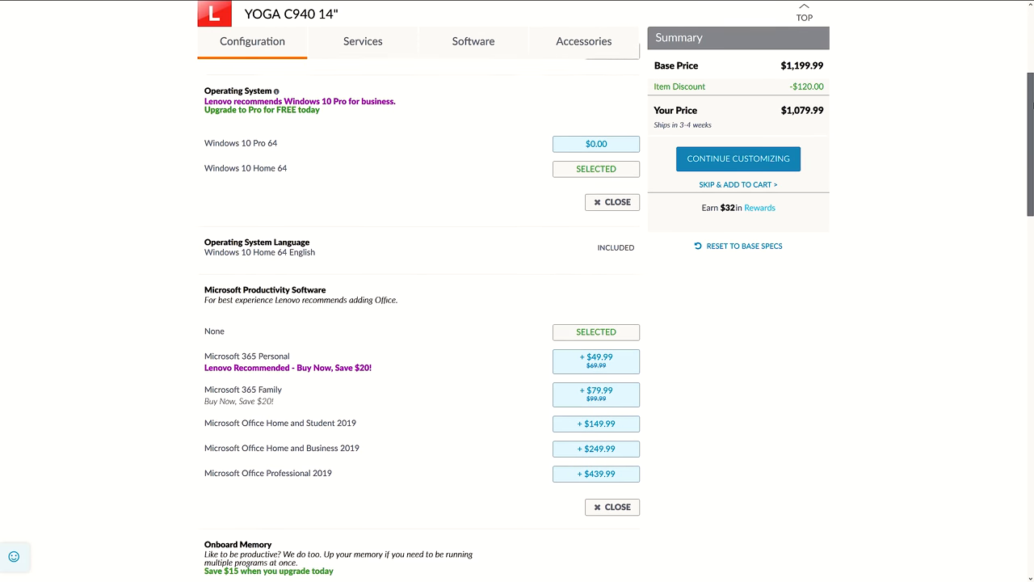
{"action": "scroll", "scroll_direction": "down", "scroll_amount": 3}
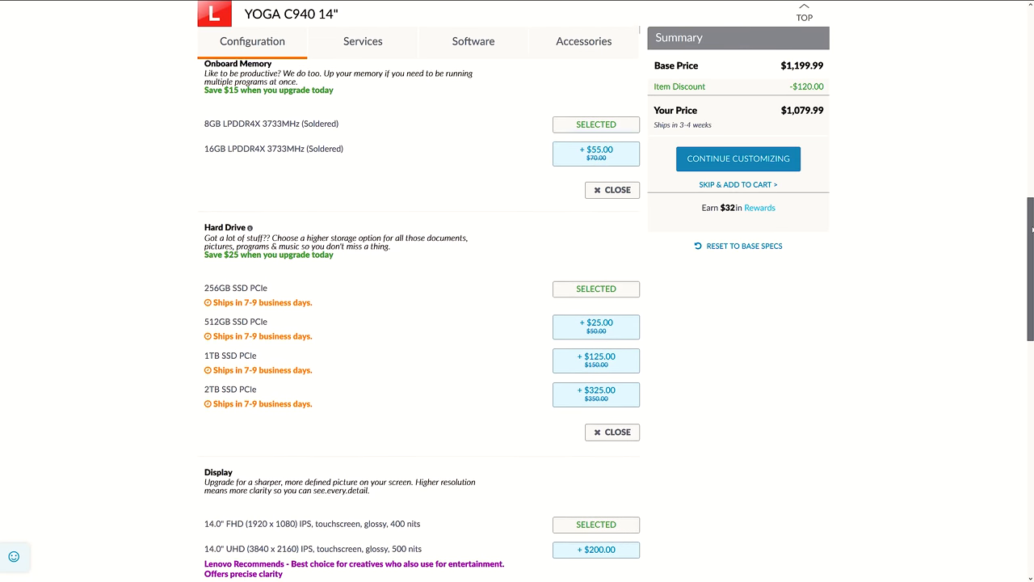
{"action": "scroll", "scroll_direction": "down", "scroll_amount": 3}
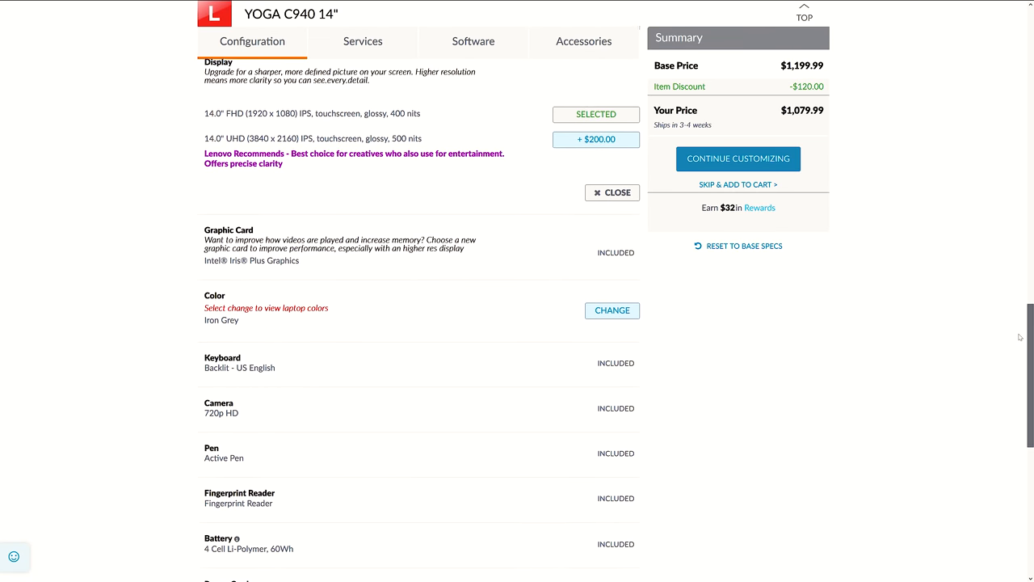